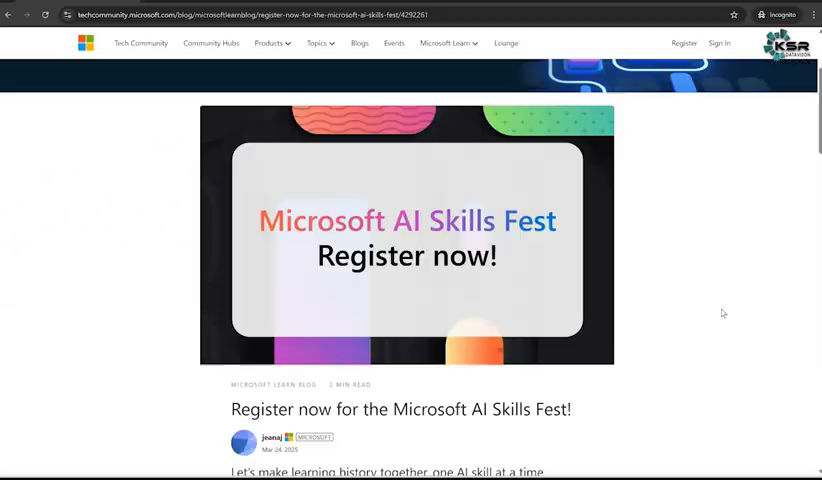
mouse_move(148, 28)
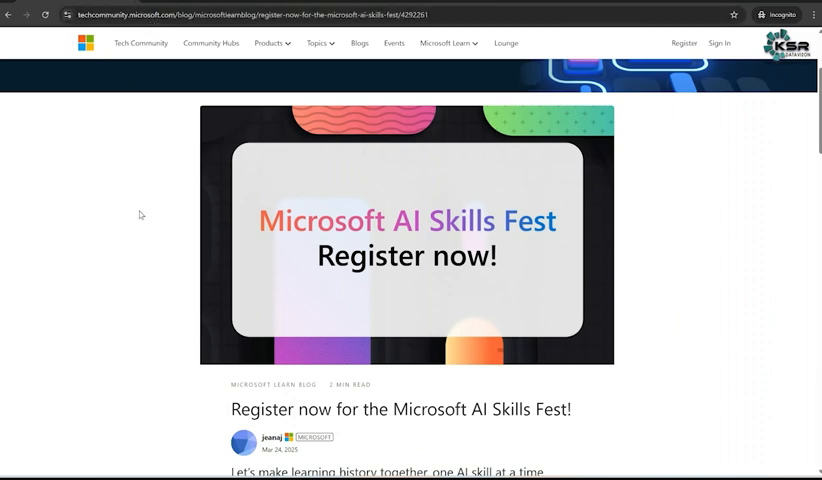
mouse_move(660, 252)
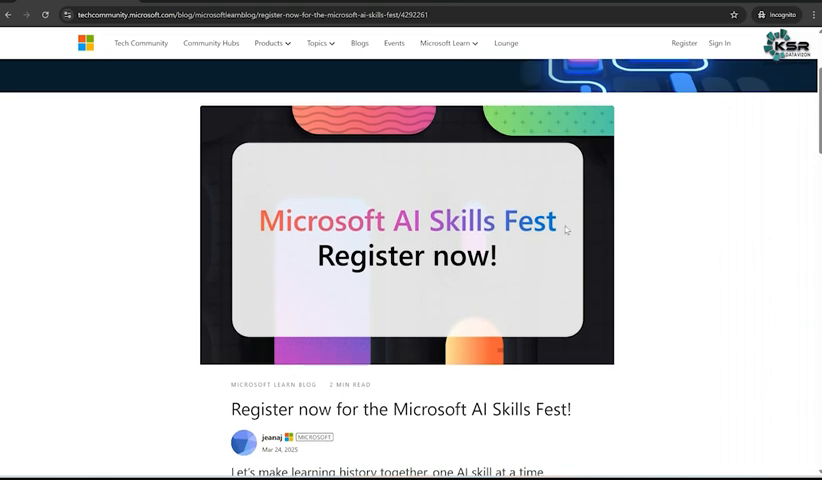
Scroll down the 'Register now for the Microsoft AI Skills Fest!' post to its registration button
scroll(down, 3)
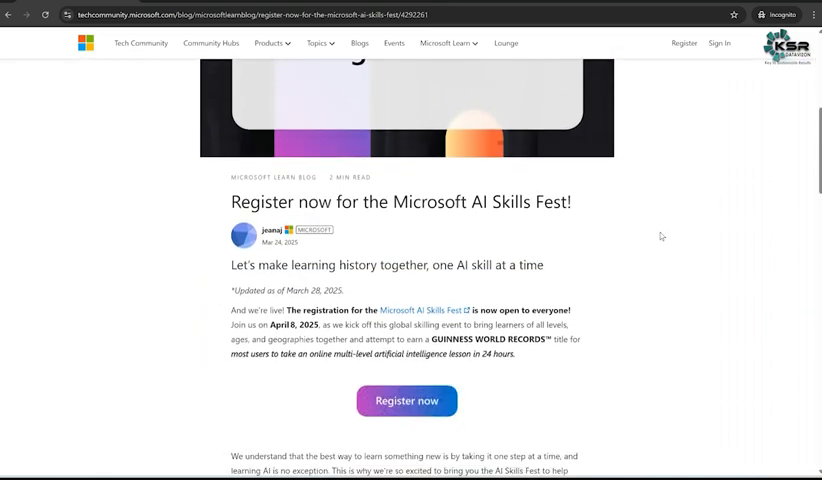
scroll(down, 3)
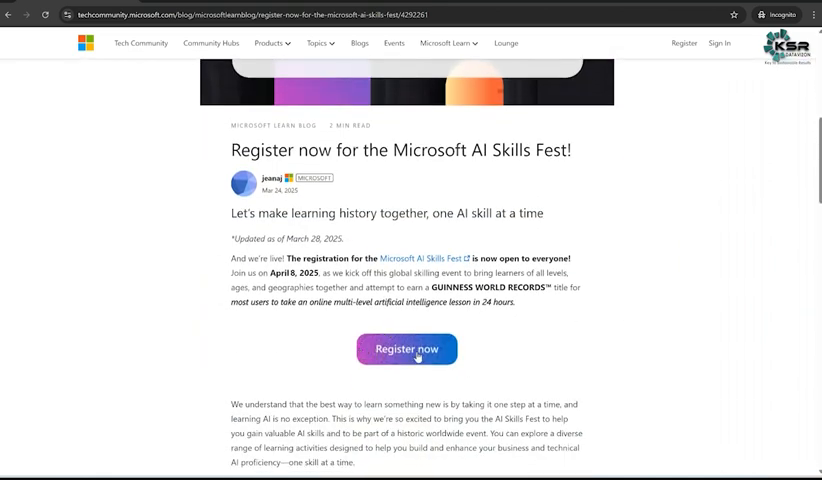
Open the AI Skills Fest event site and review its festival lineup and audience sections
click(406, 348)
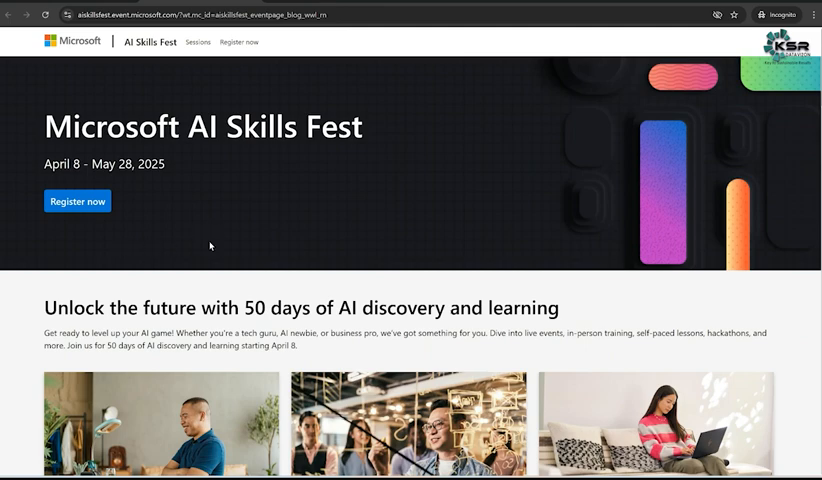
scroll(down, 3)
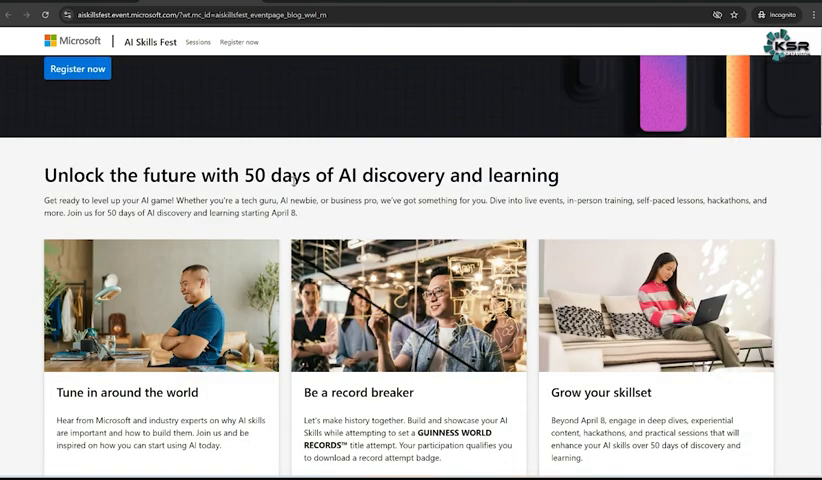
scroll(down, 3)
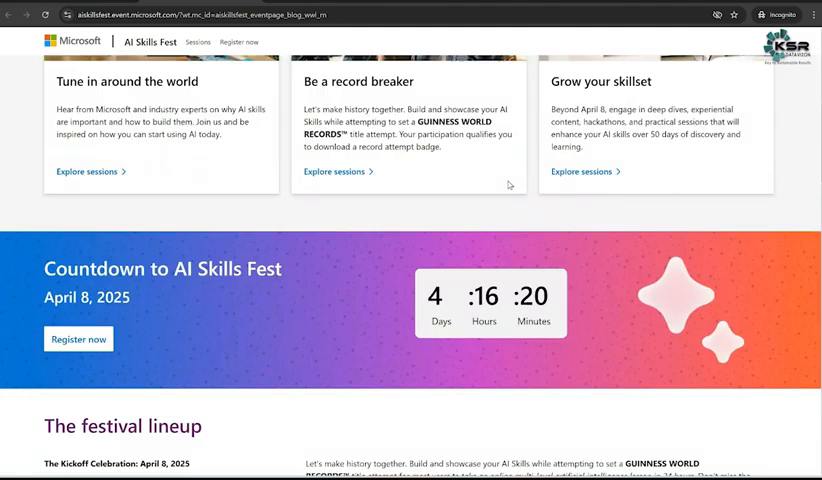
scroll(down, 3)
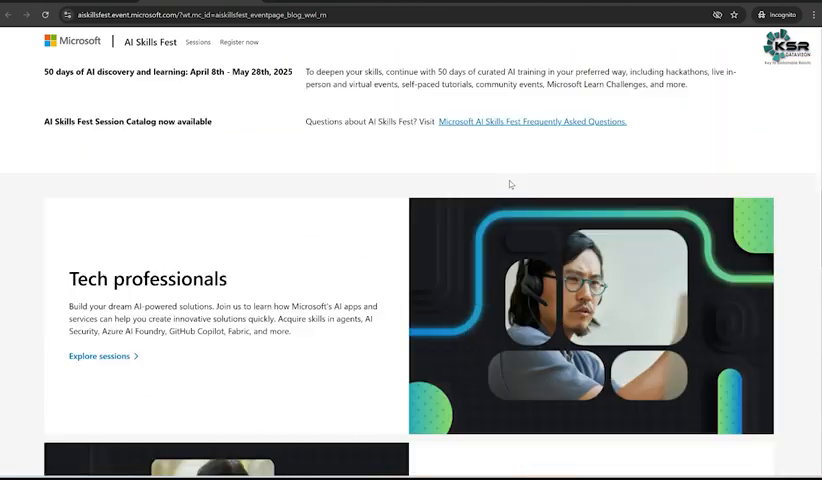
scroll(down, 3)
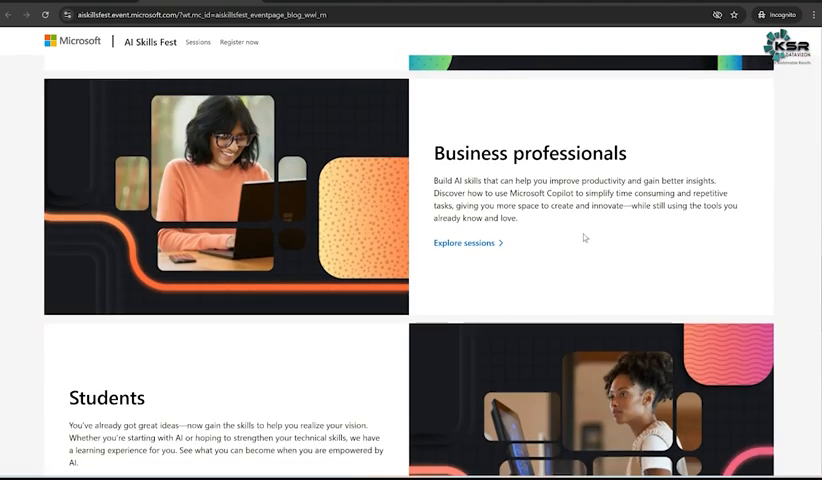
scroll(down, 3)
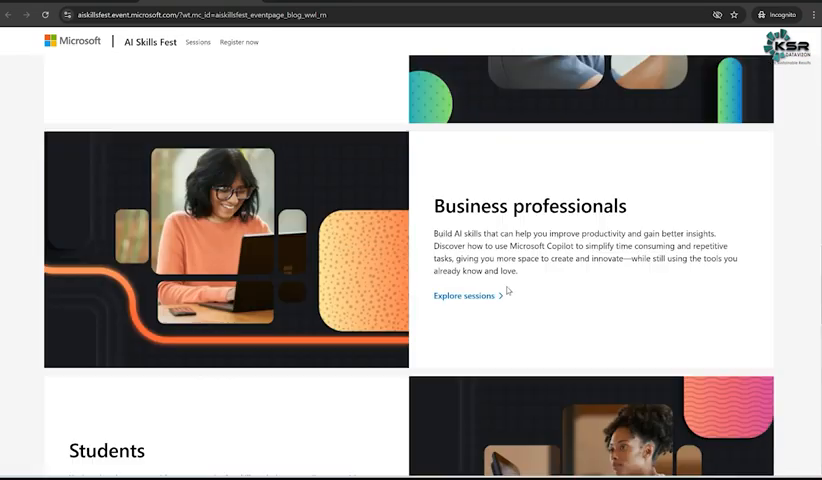
scroll(up, 3)
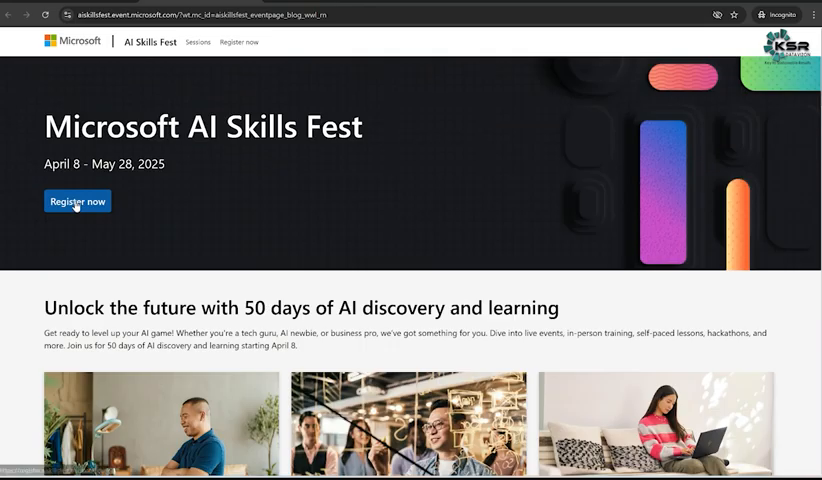
Go to Register now and begin Sign in from the registration Welcome card
click(76, 200)
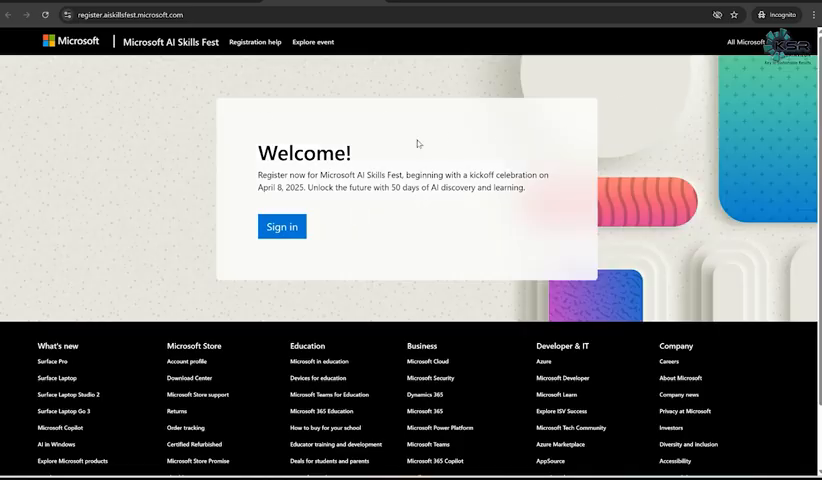
mouse_move(404, 216)
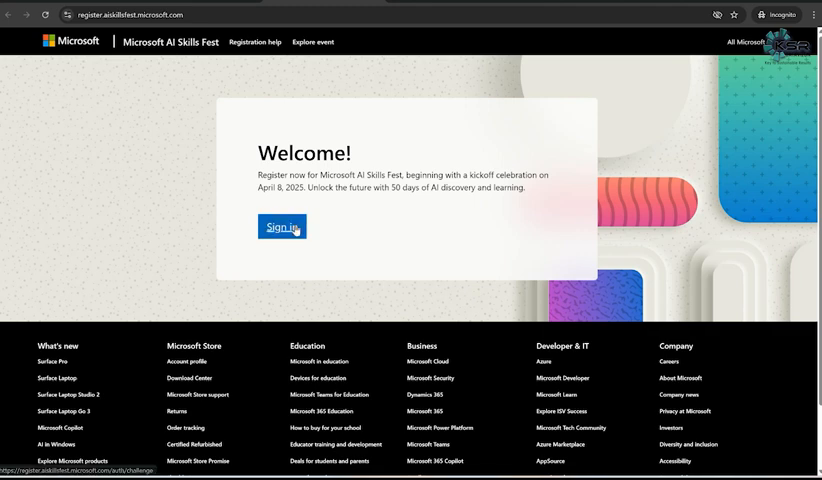
click(280, 226)
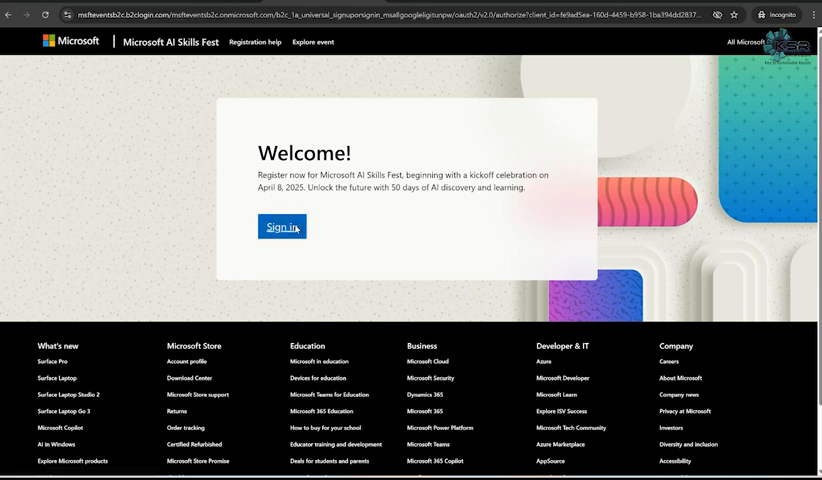
Continue to the sign-in options and choose Microsoft as the login method
click(282, 226)
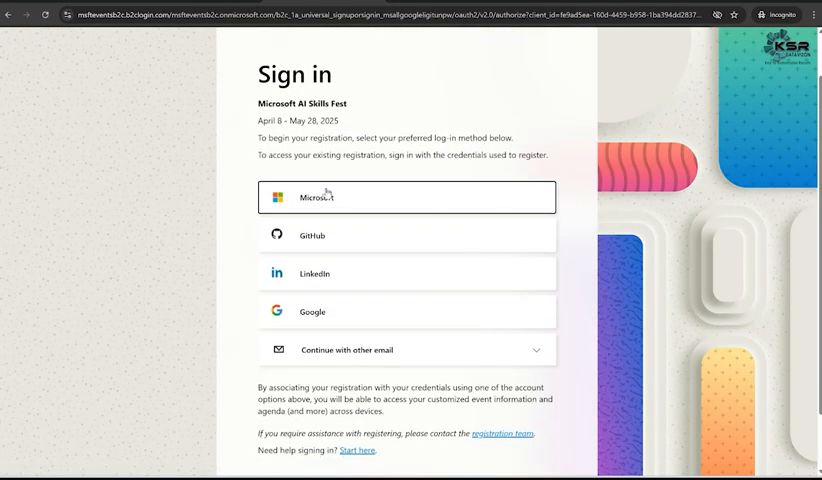
mouse_move(330, 198)
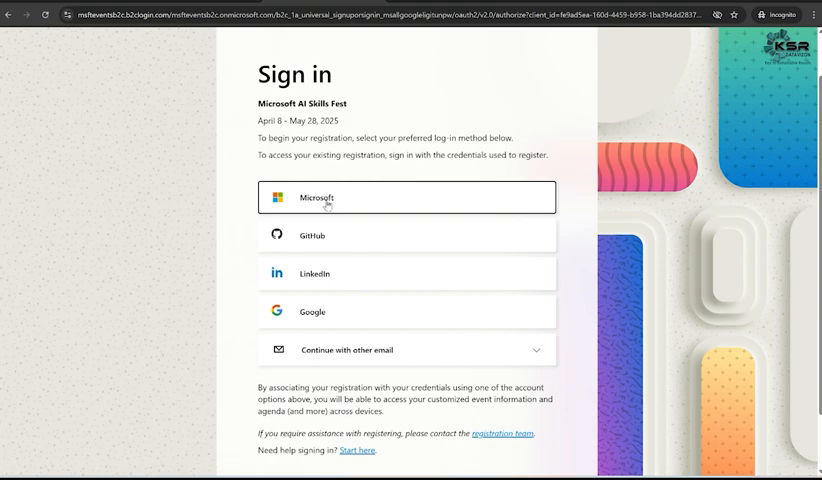
mouse_move(332, 244)
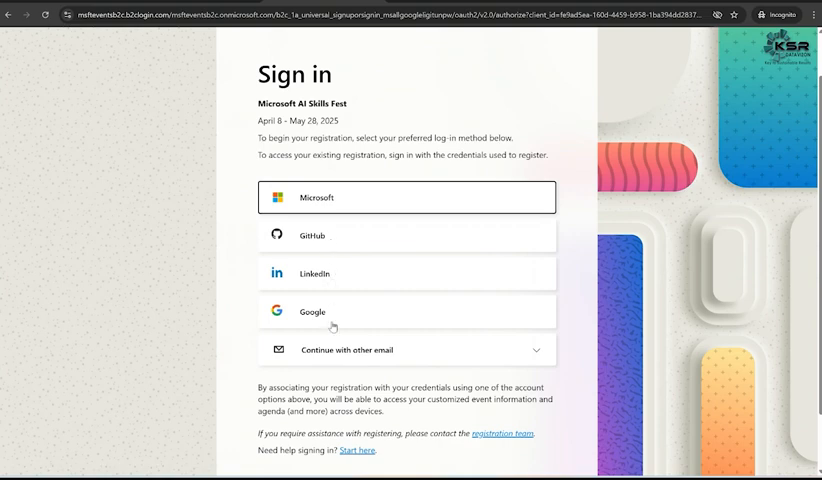
mouse_move(336, 226)
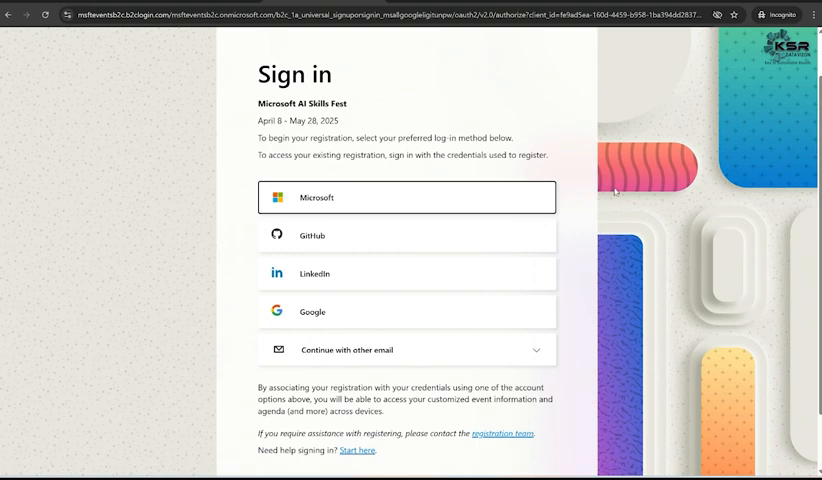
mouse_move(364, 200)
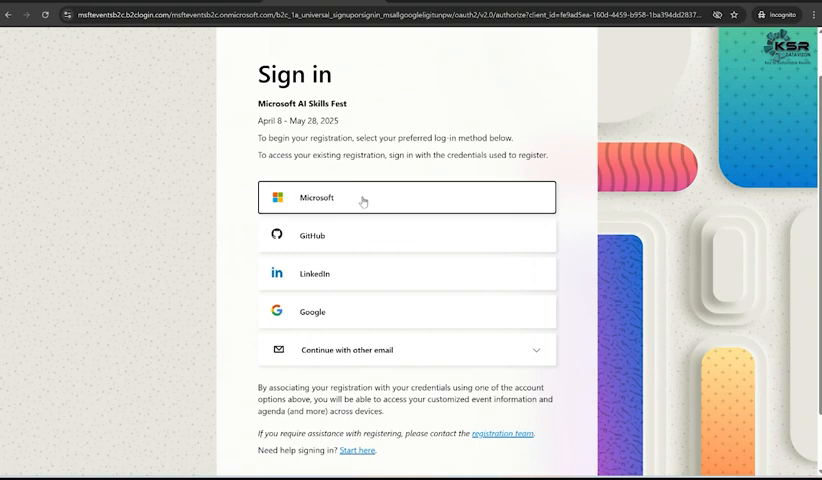
mouse_move(328, 204)
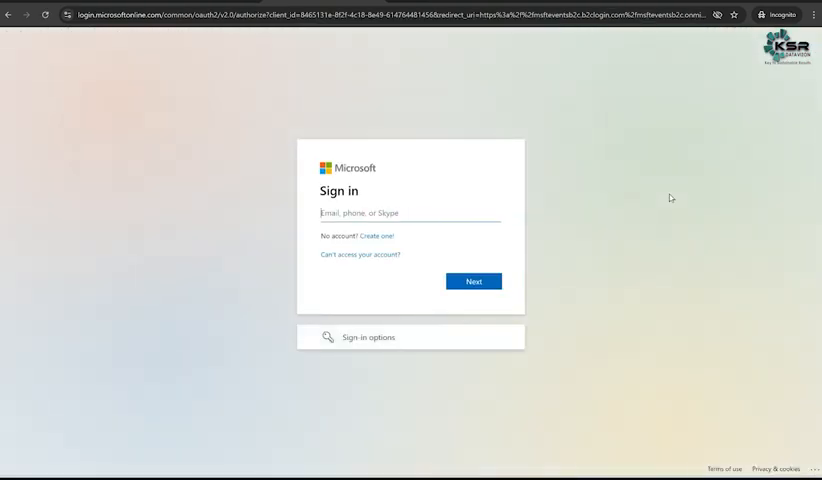
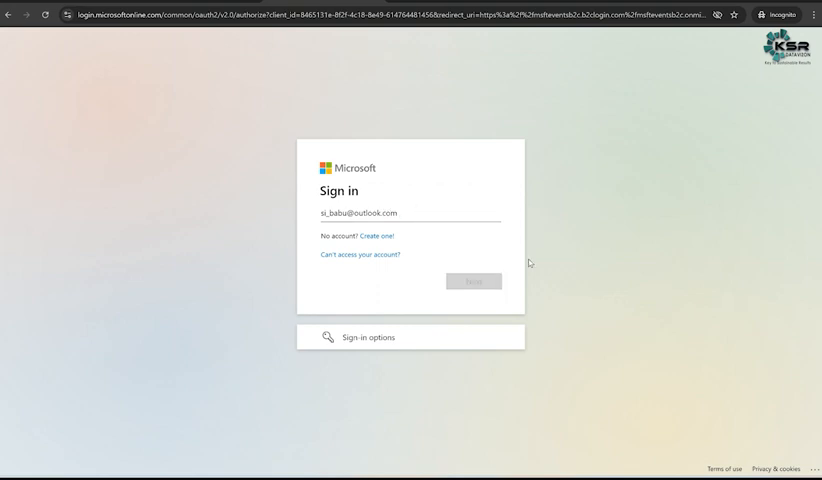
click(472, 280)
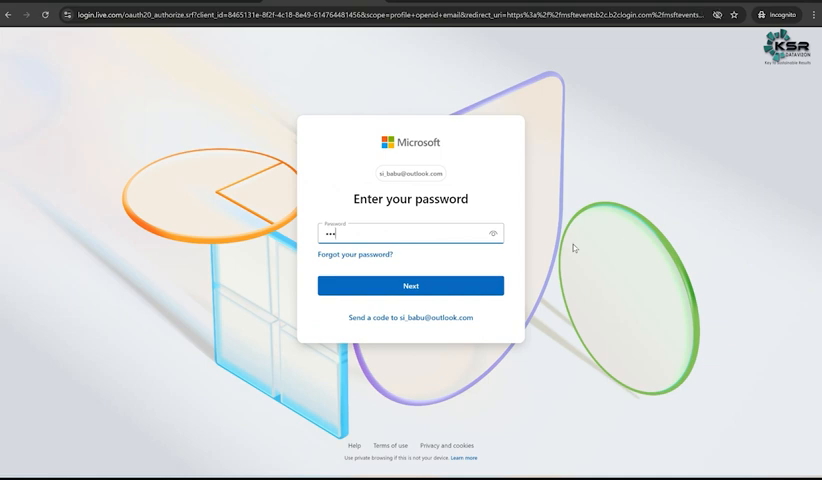
click(410, 284)
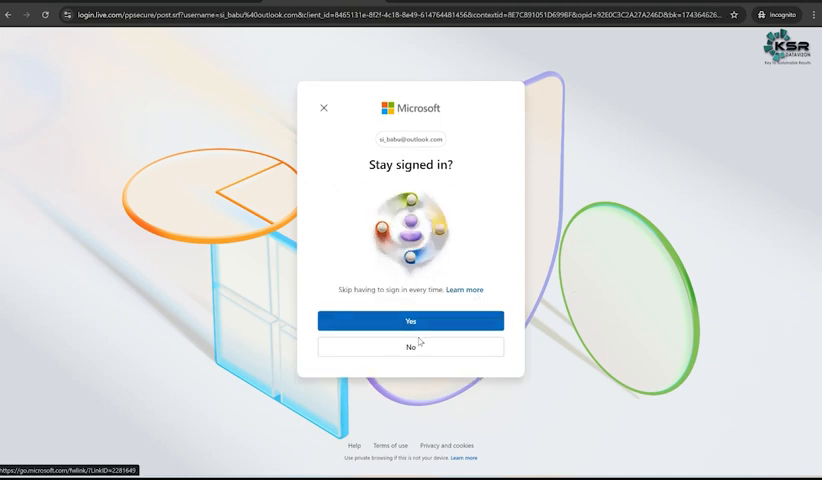
click(410, 320)
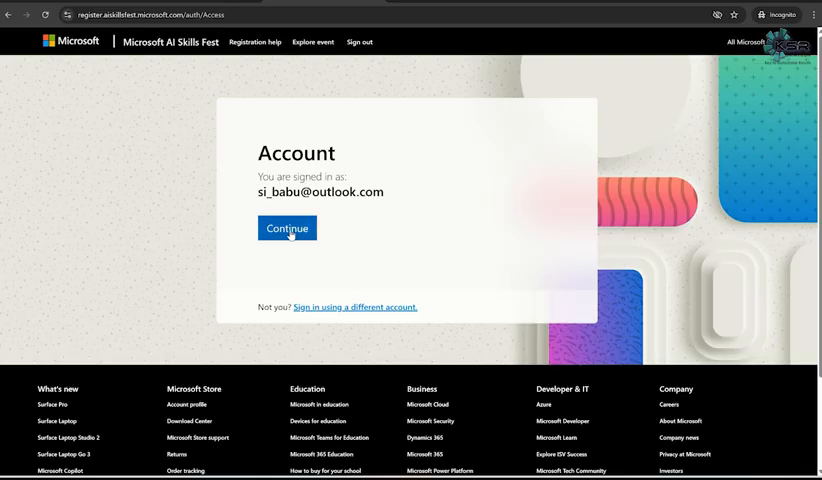
Continue with the signed-in outlook.com account to the empty 'About me' Contact form
click(288, 228)
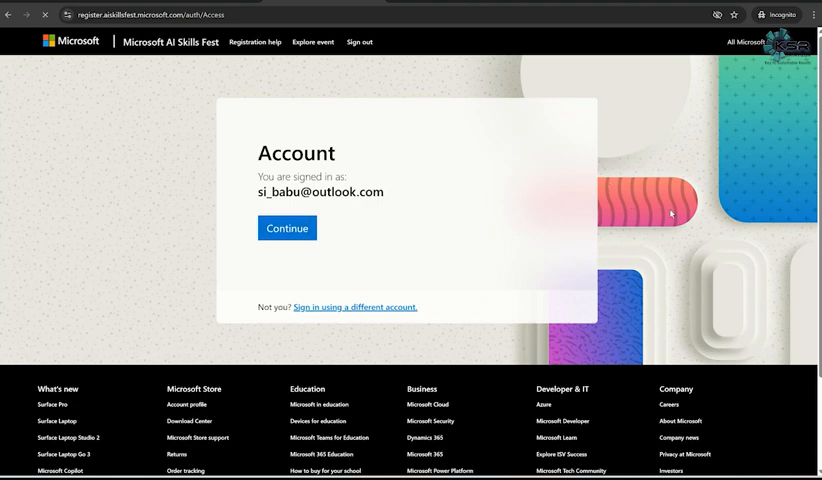
click(288, 228)
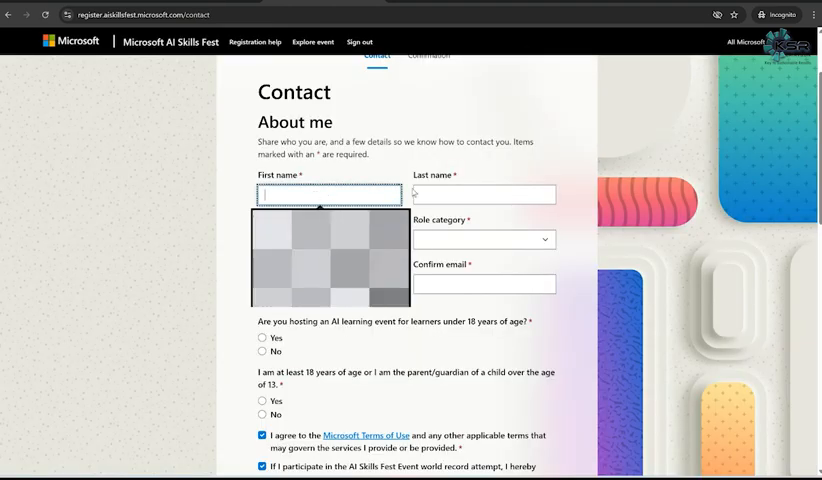
Autofill name, India and email, set role to Technical professional, answer Yes to hosting and 18+ questions
text(su)
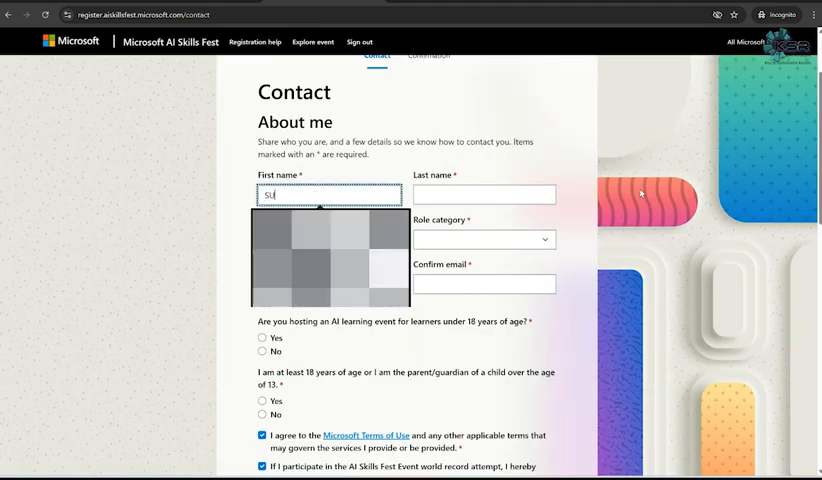
click(328, 240)
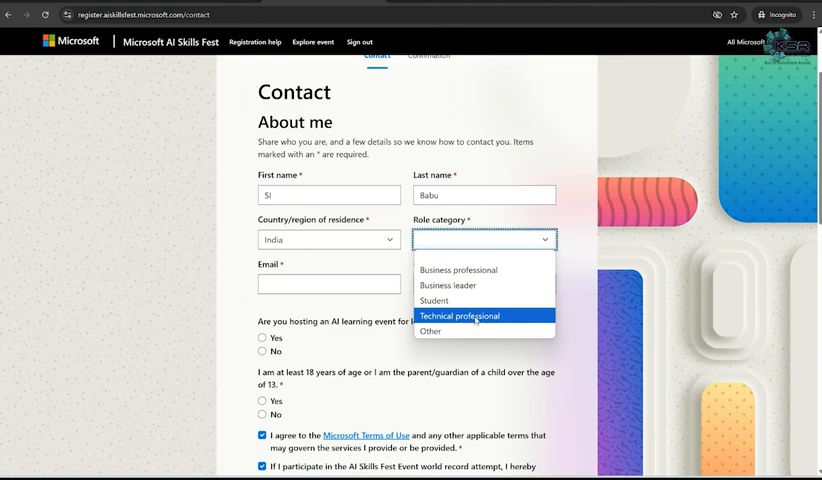
click(460, 316)
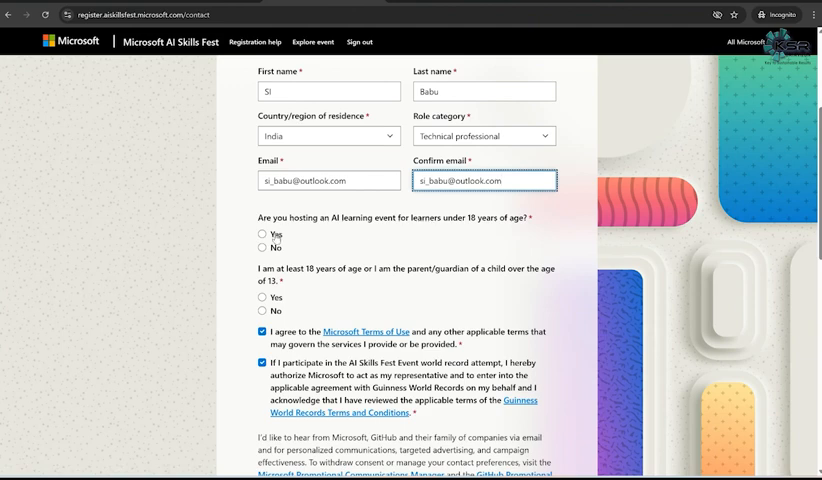
click(262, 234)
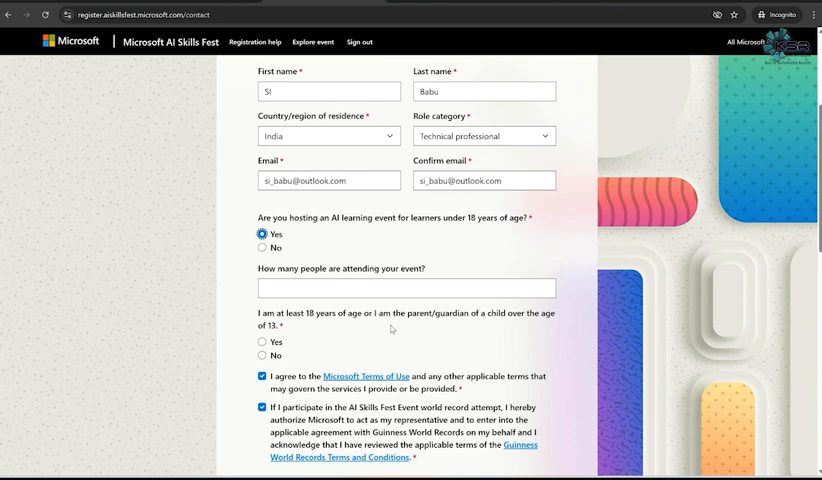
click(262, 246)
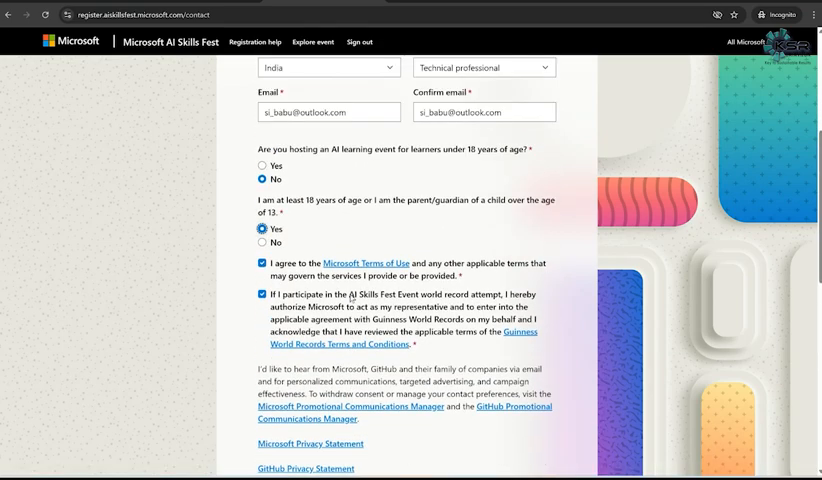
scroll(down, 3)
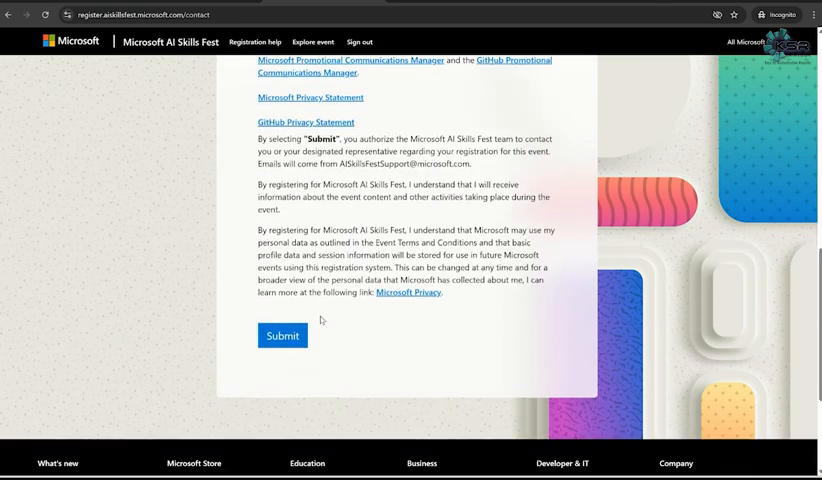
Submit the registration and reach the confirmation page showing Registered status and registration ID
click(282, 336)
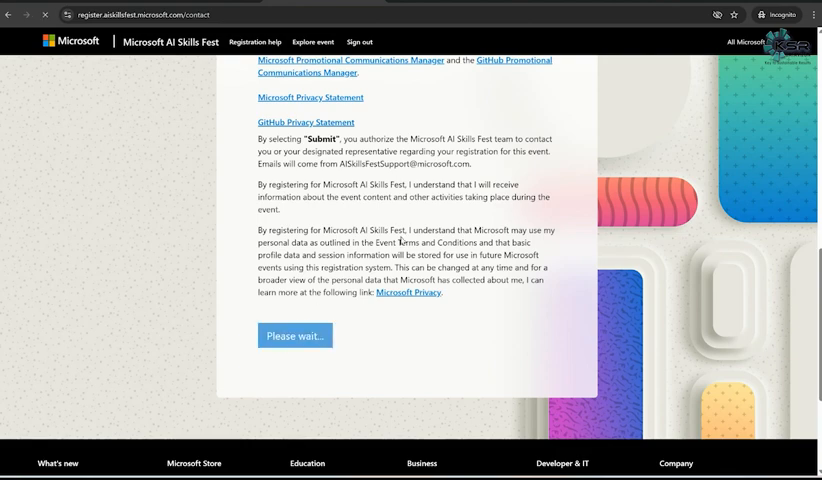
click(296, 336)
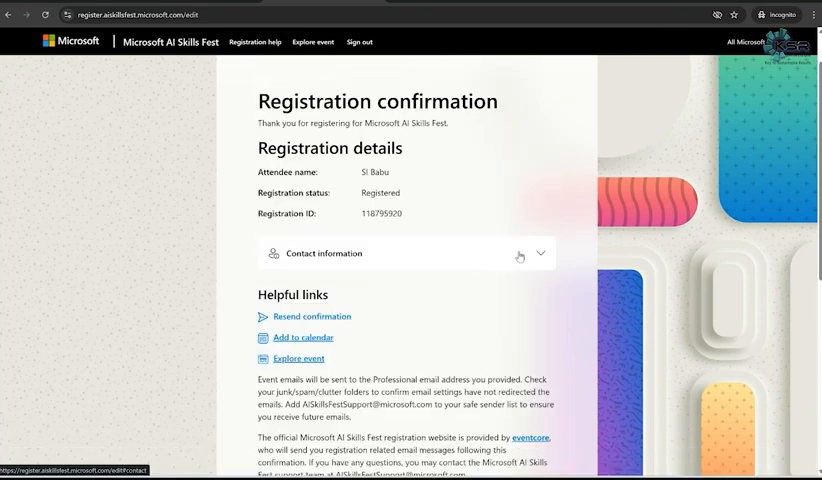
mouse_move(418, 314)
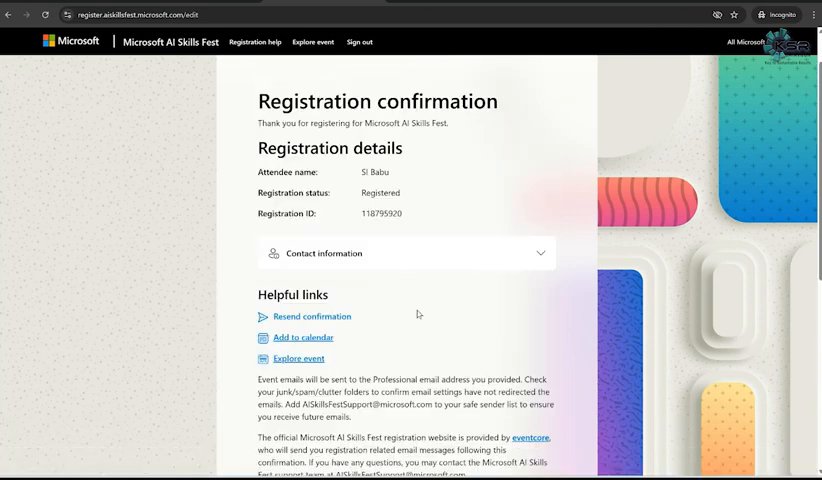
mouse_move(388, 174)
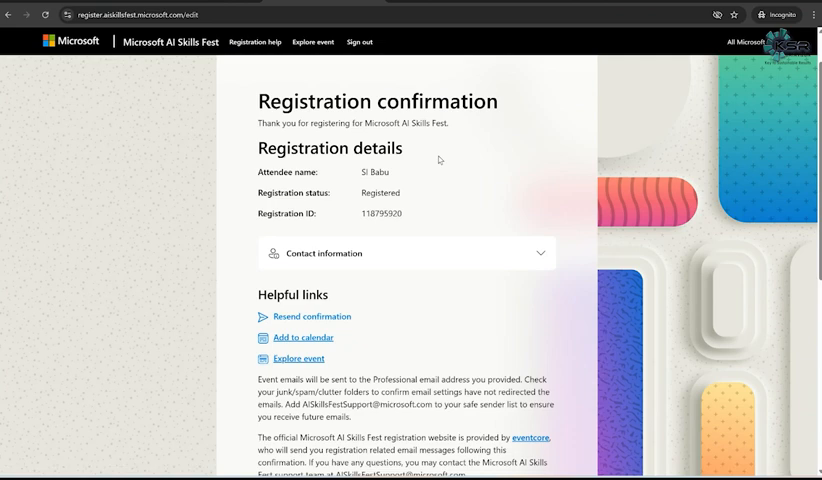
mouse_move(460, 158)
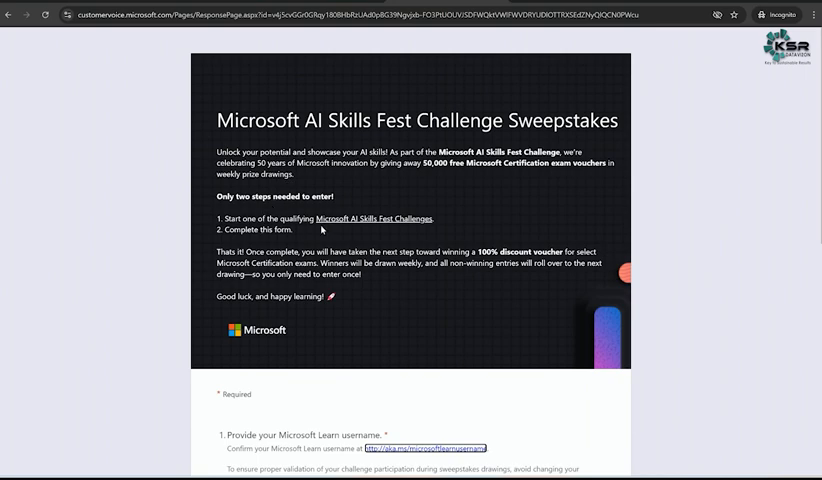
mouse_move(388, 228)
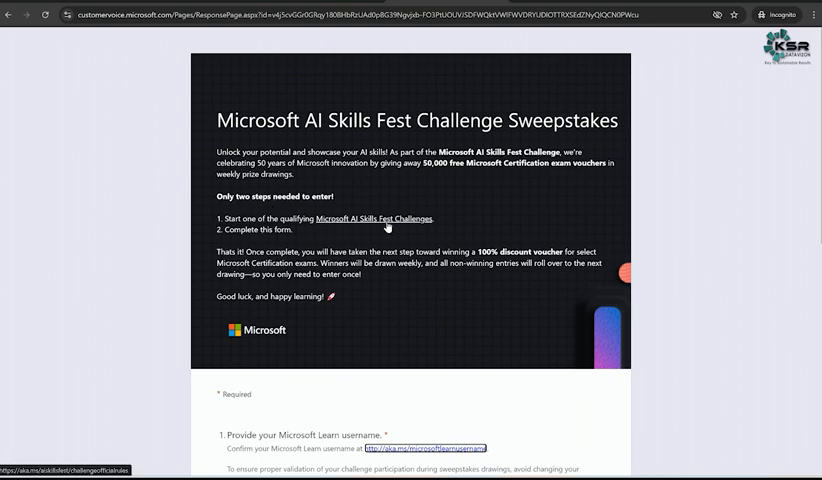
mouse_move(392, 228)
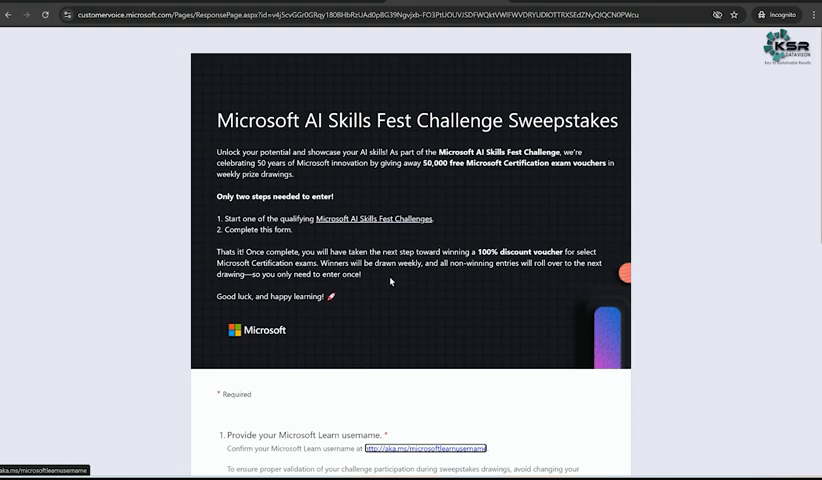
Select 'Become a Microsoft Fabric Data Engineer' (DP-700) as the sweepstakes challenge
scroll(down, 3)
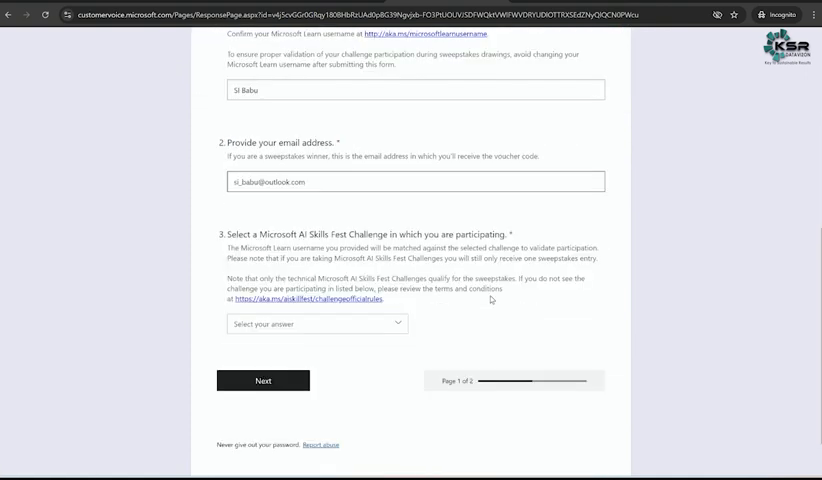
click(316, 324)
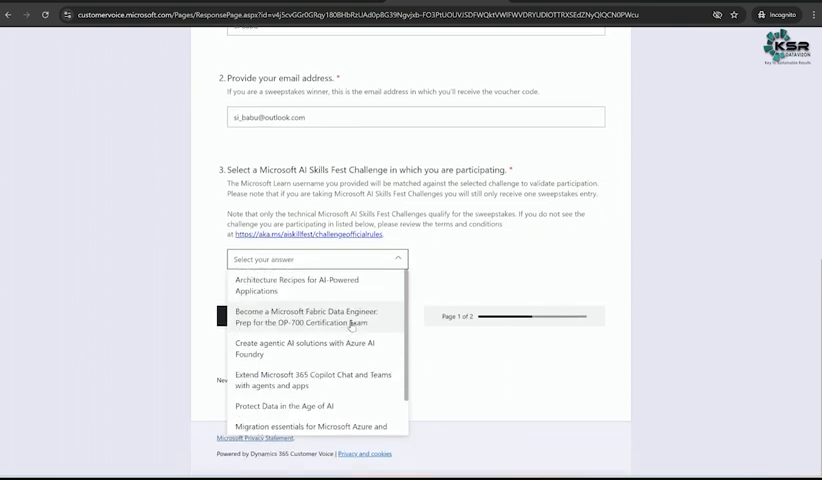
mouse_move(330, 326)
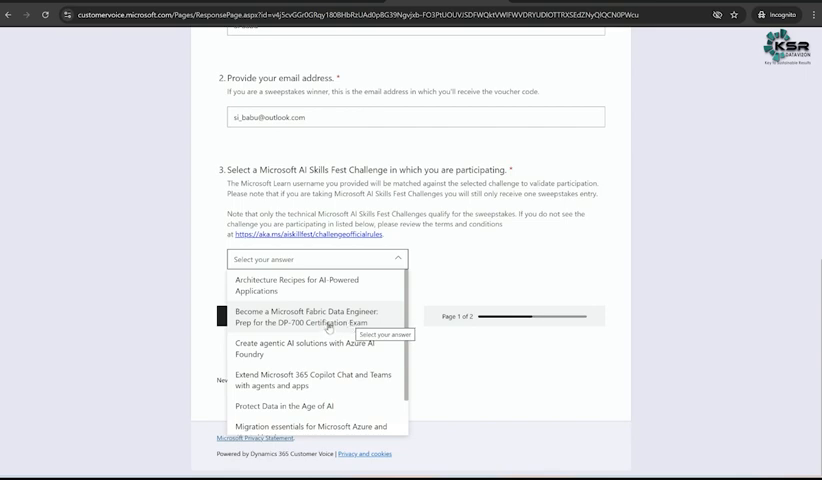
click(310, 316)
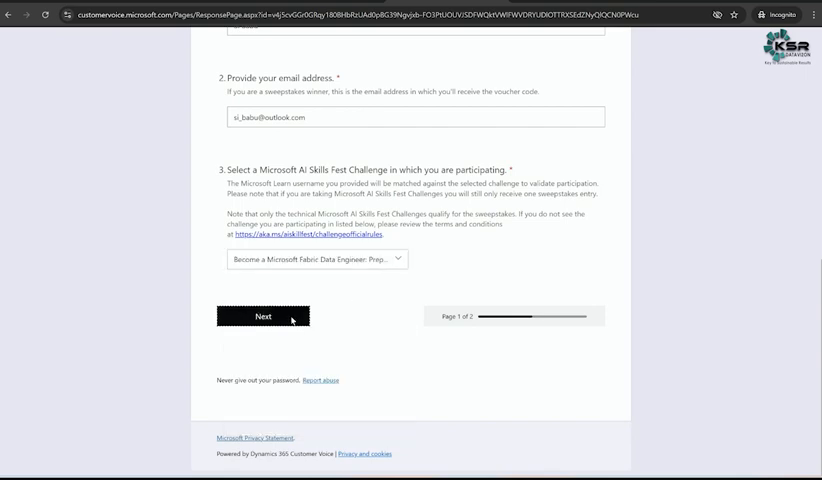
On the terms page, answer Yes to the official rules consent and Yes to eligibility
click(264, 316)
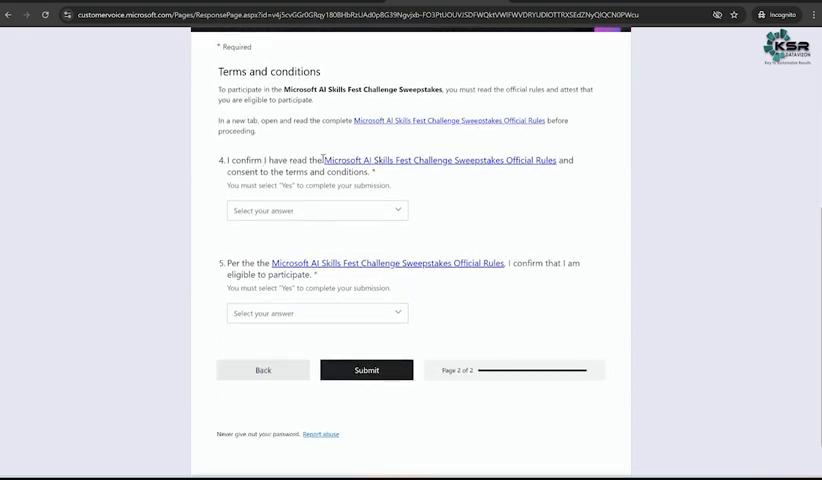
click(316, 210)
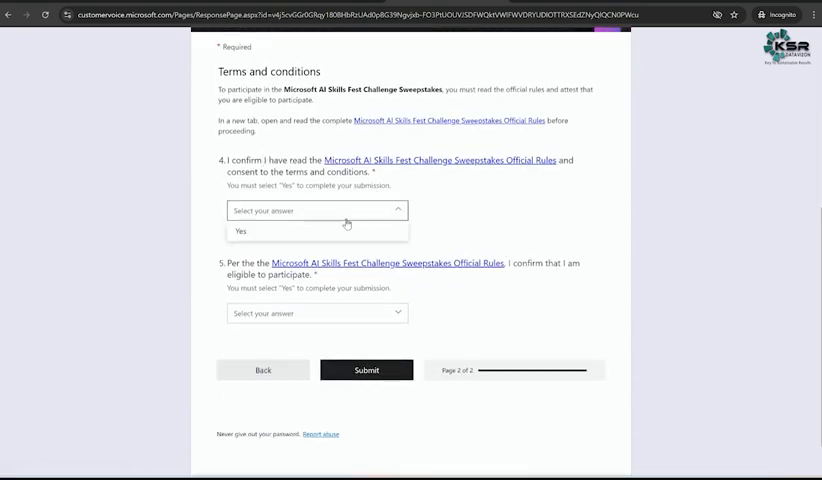
click(238, 232)
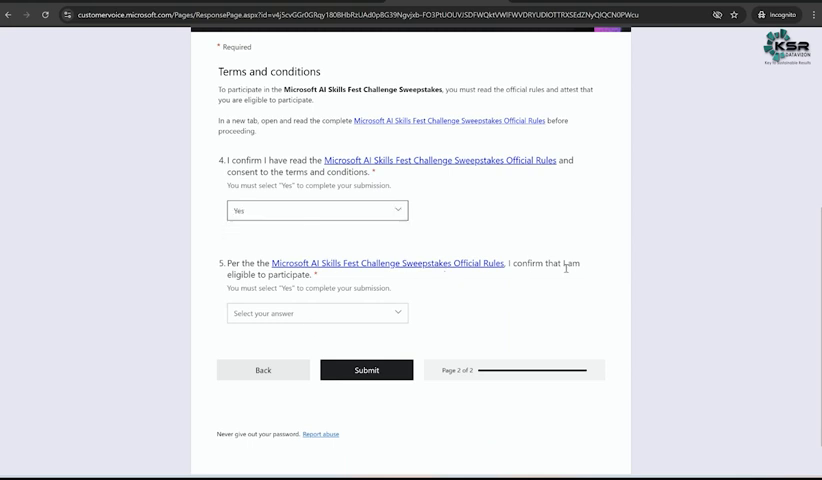
click(316, 312)
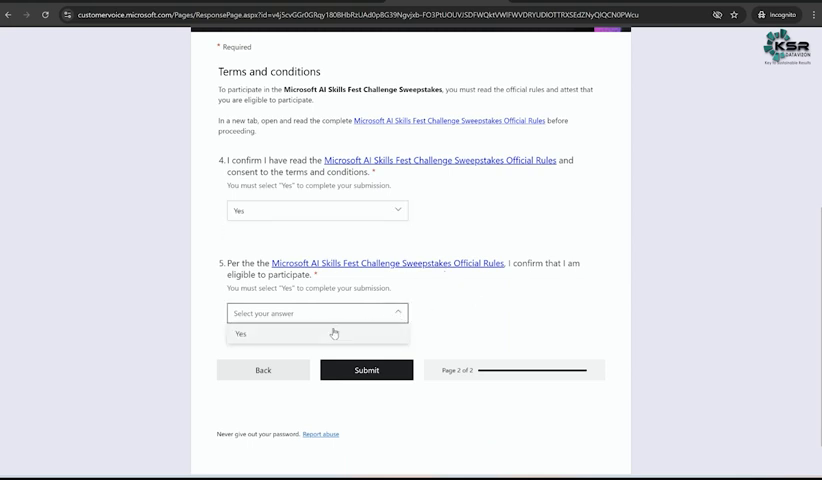
click(240, 332)
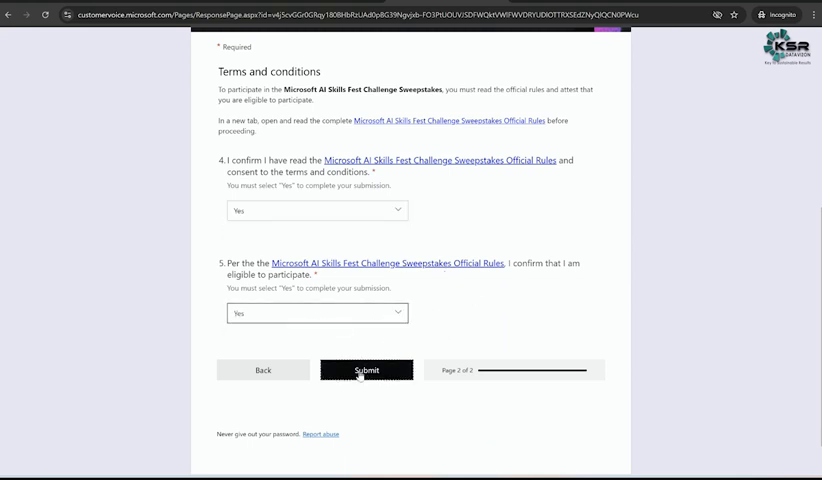
Submit the AI Skills Fest Challenge Sweepstakes entry and review the thank-you confirmation page
click(366, 368)
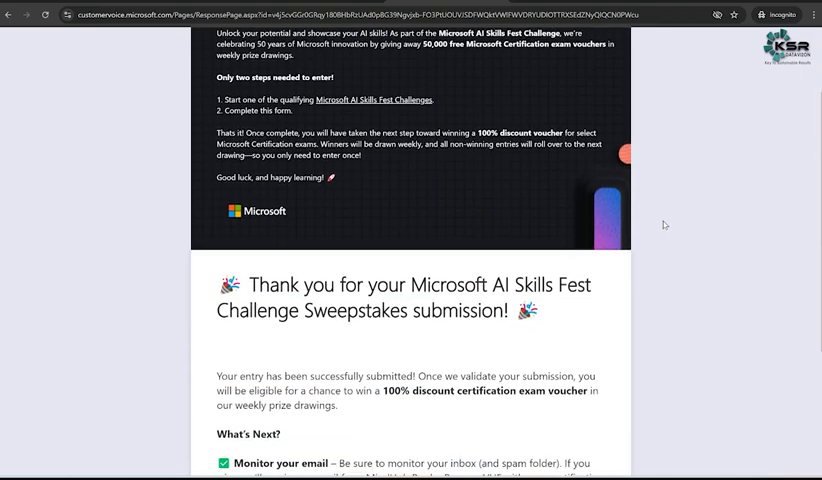
scroll(down, 3)
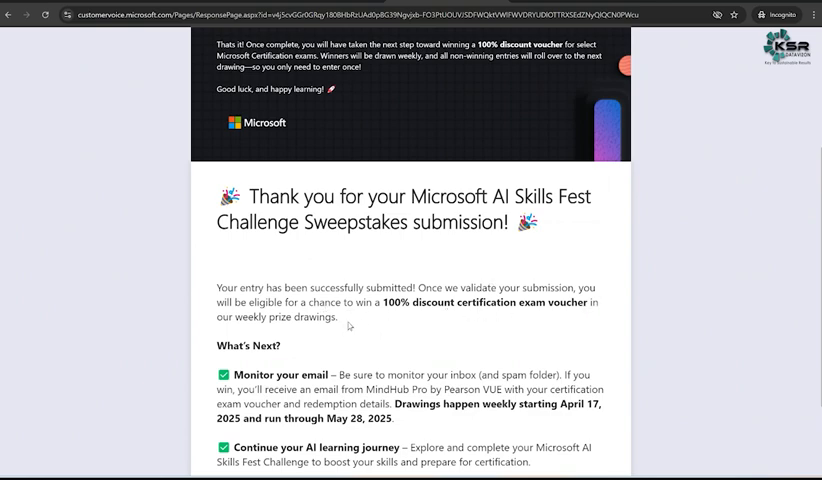
scroll(down, 3)
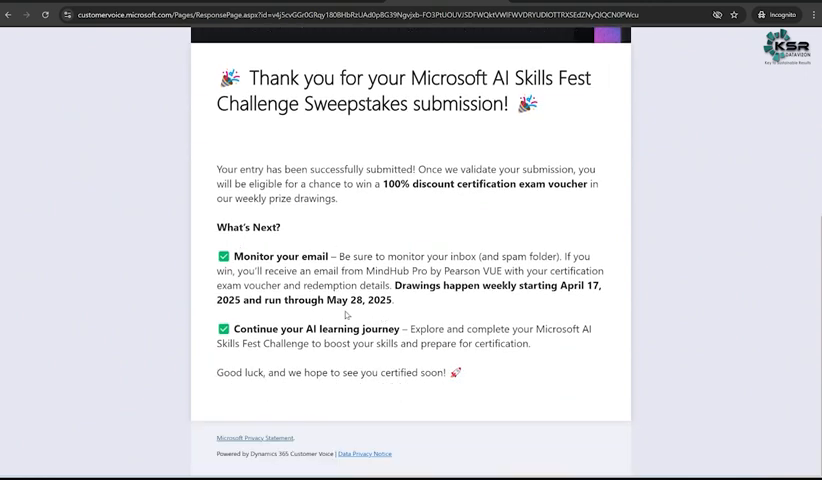
scroll(up, 3)
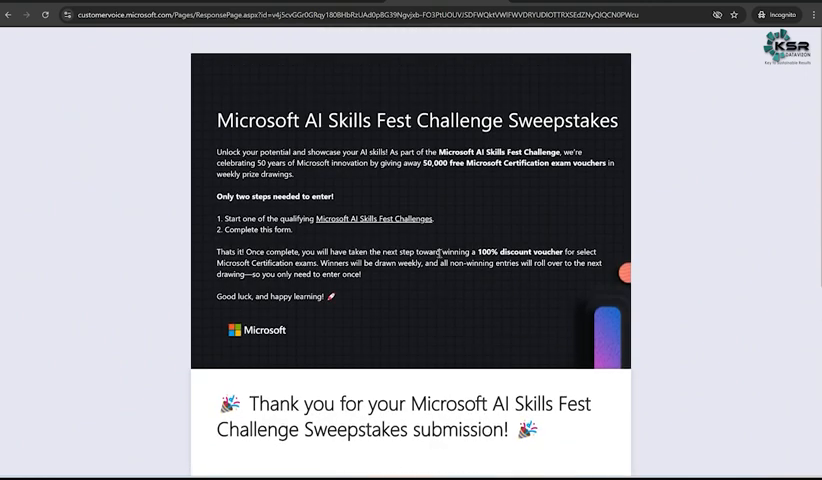
mouse_move(736, 212)
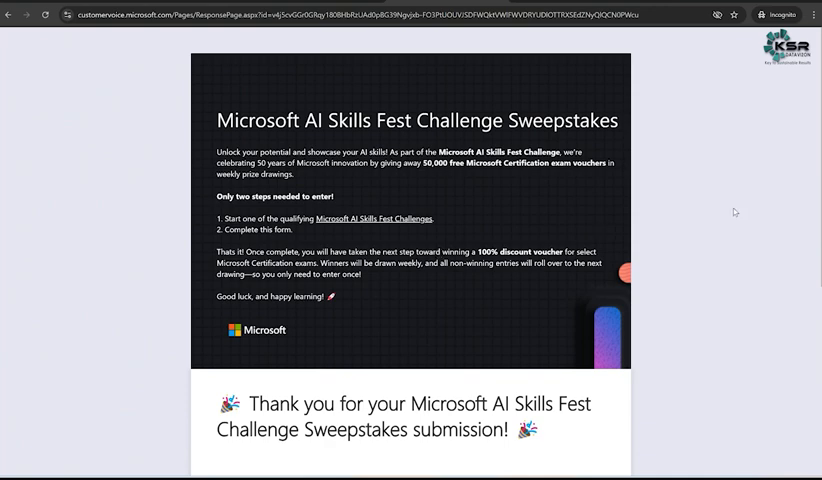